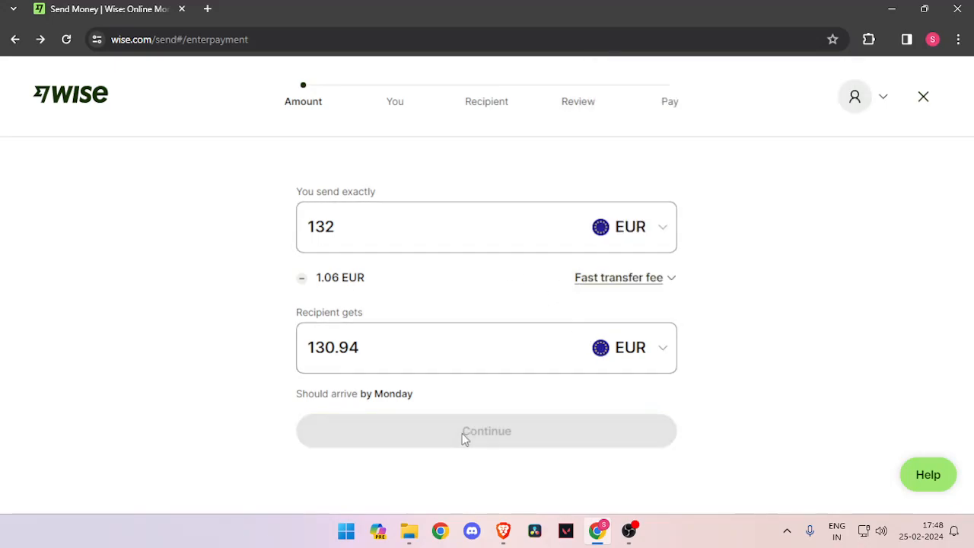
- Continue past the 132 EUR amount step to reach the 'Tell us about yourself' form
{"action": "left_click", "coordinate": [486, 431]}
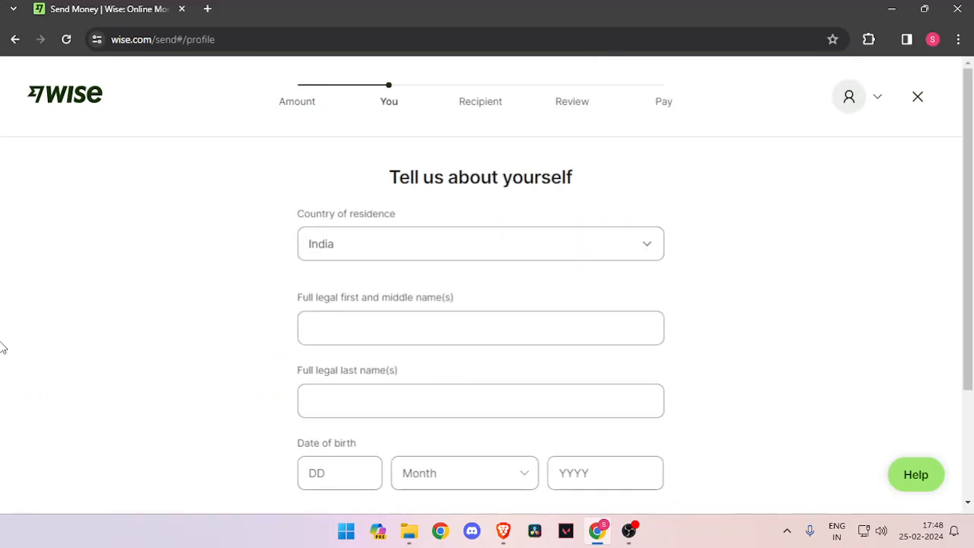
{"action": "left_click", "coordinate": [480, 329]}
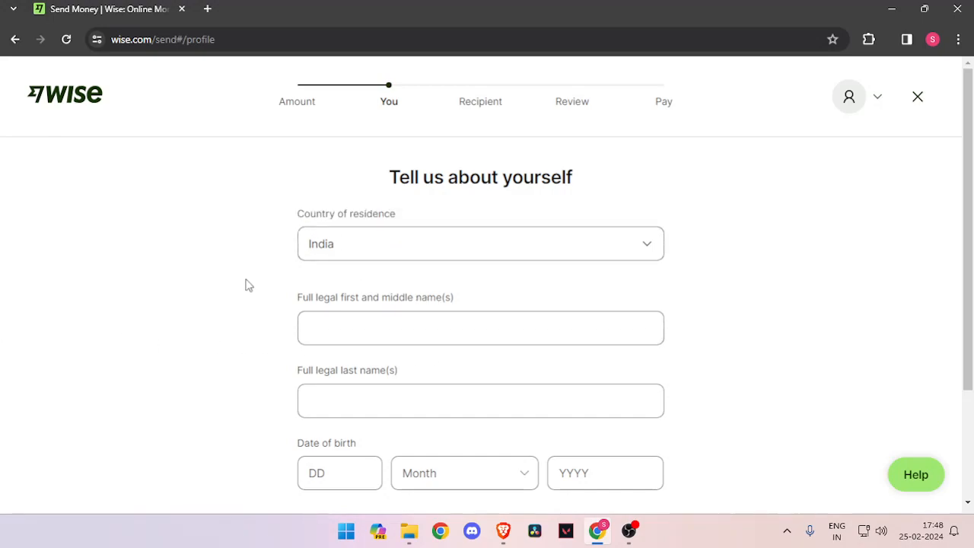
{"action": "mouse_move", "coordinate": [312, 455]}
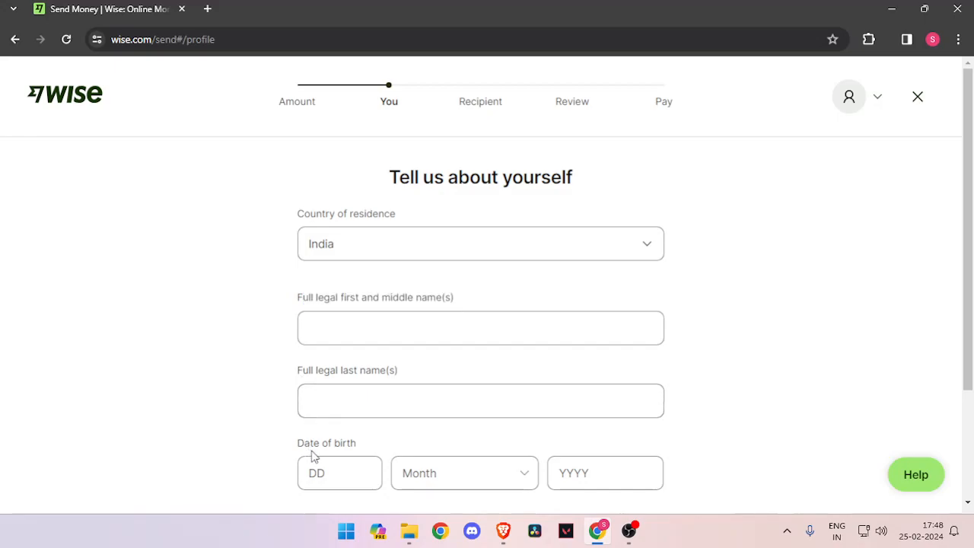
{"action": "scroll", "scroll_direction": "down", "scroll_amount": 3}
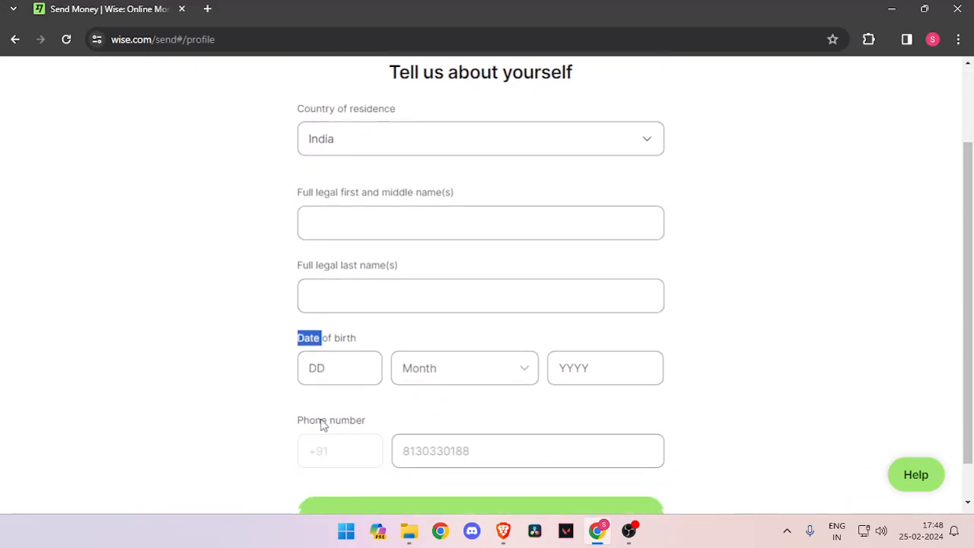
{"action": "scroll", "scroll_direction": "up", "scroll_amount": 3}
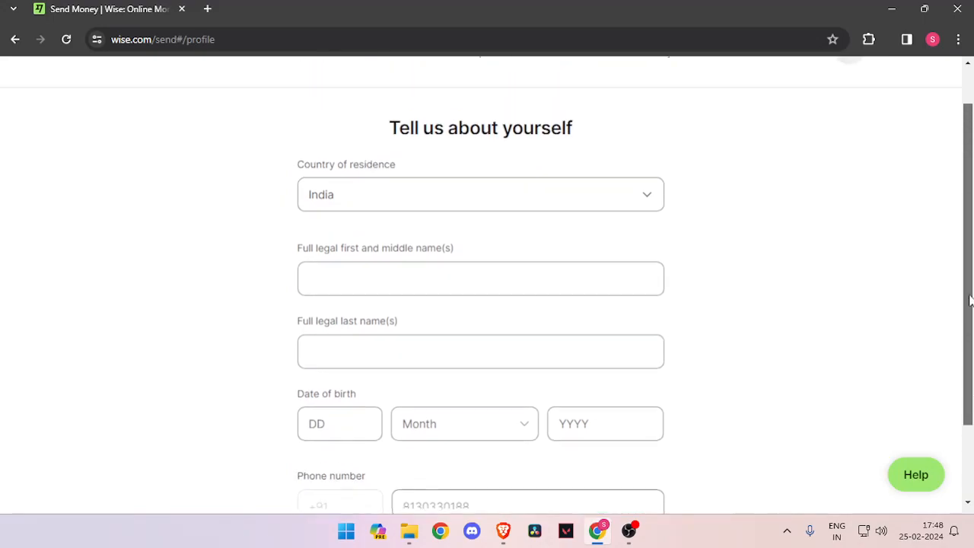
{"action": "scroll", "scroll_direction": "up", "scroll_amount": 3}
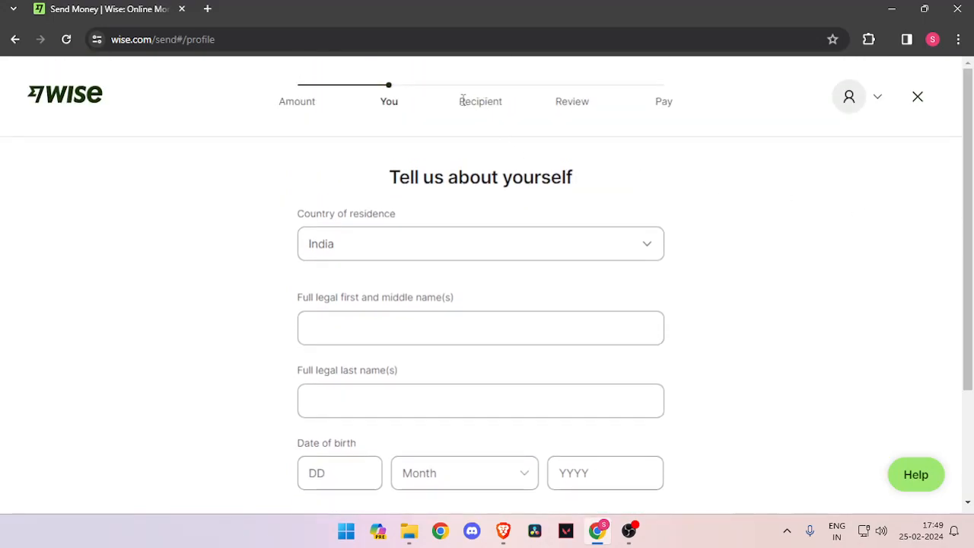